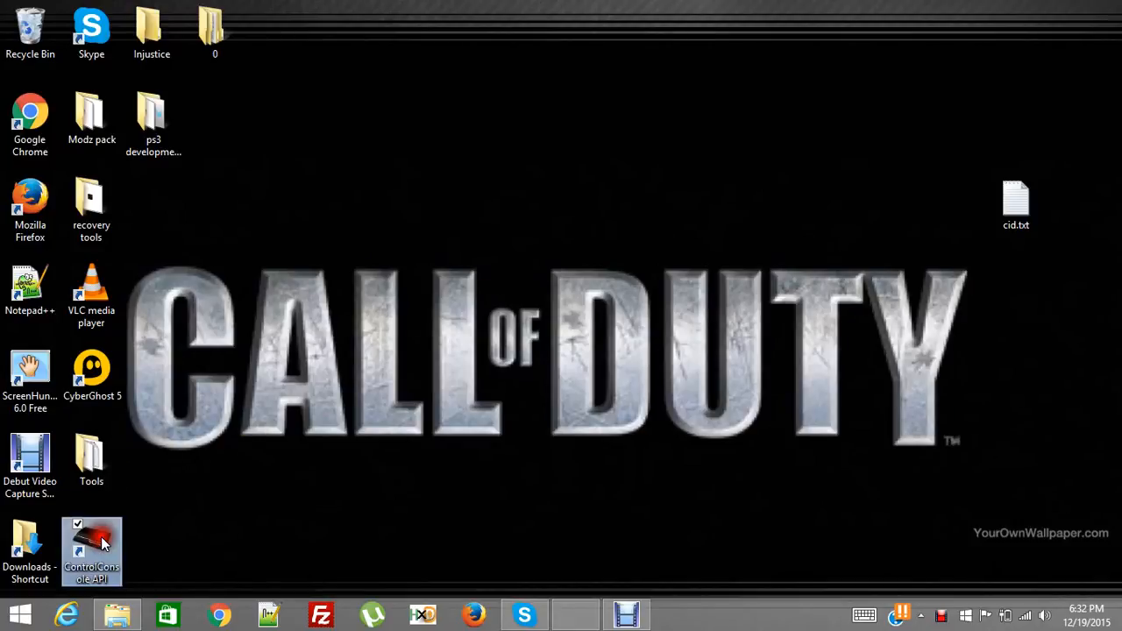
Launch Console Manager from the ControlConsole API desktop shortcut
double_click(91, 544)
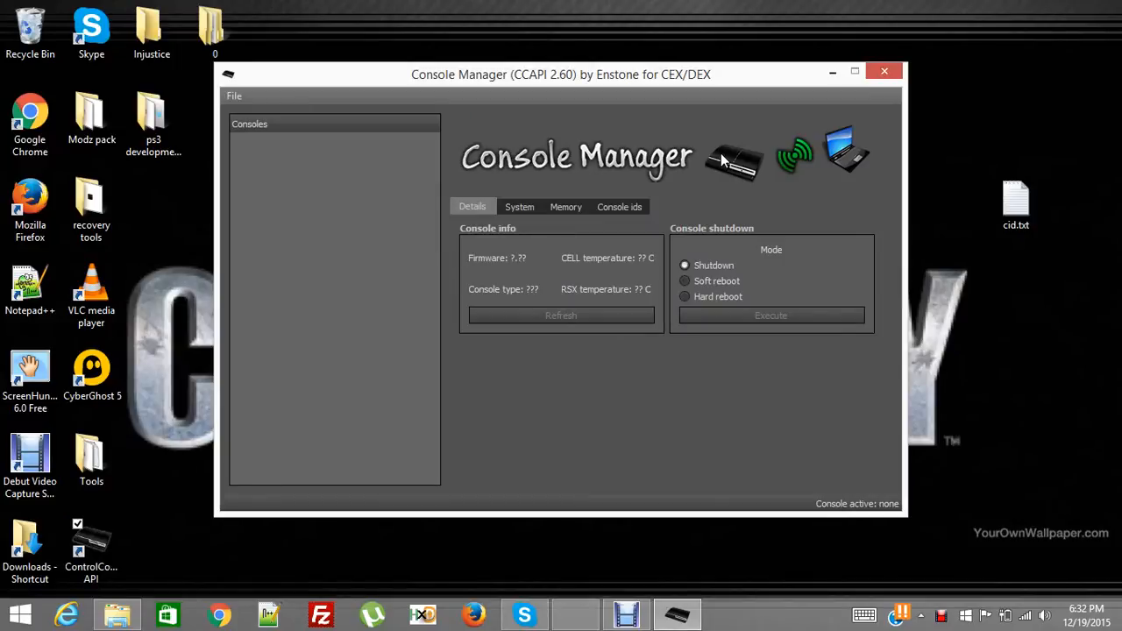
mouse_move(452, 156)
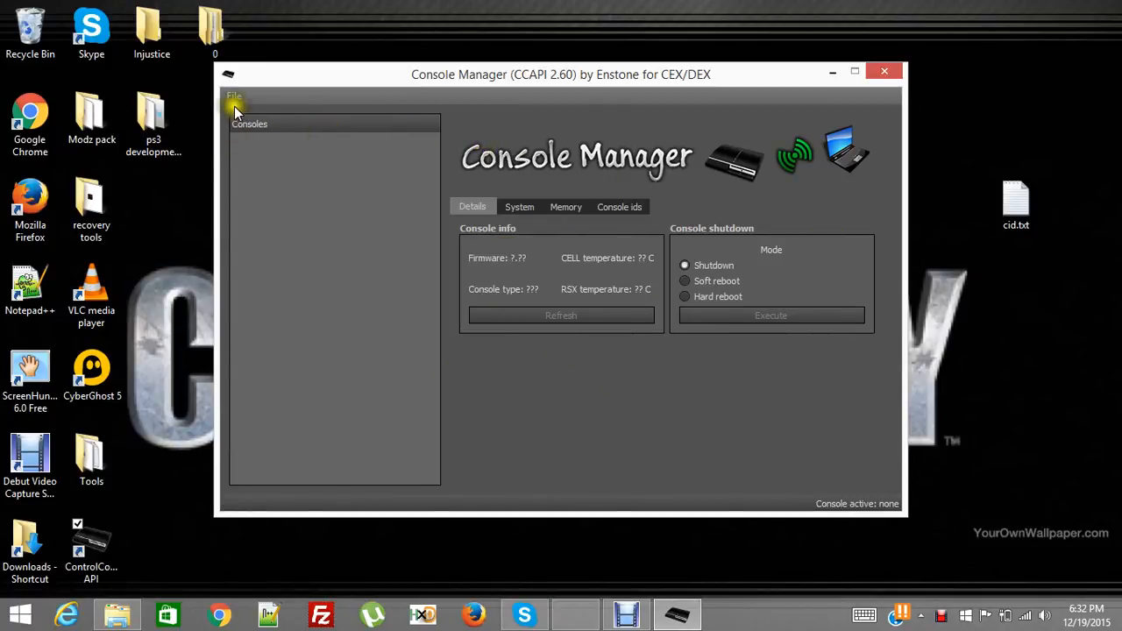
mouse_move(235, 99)
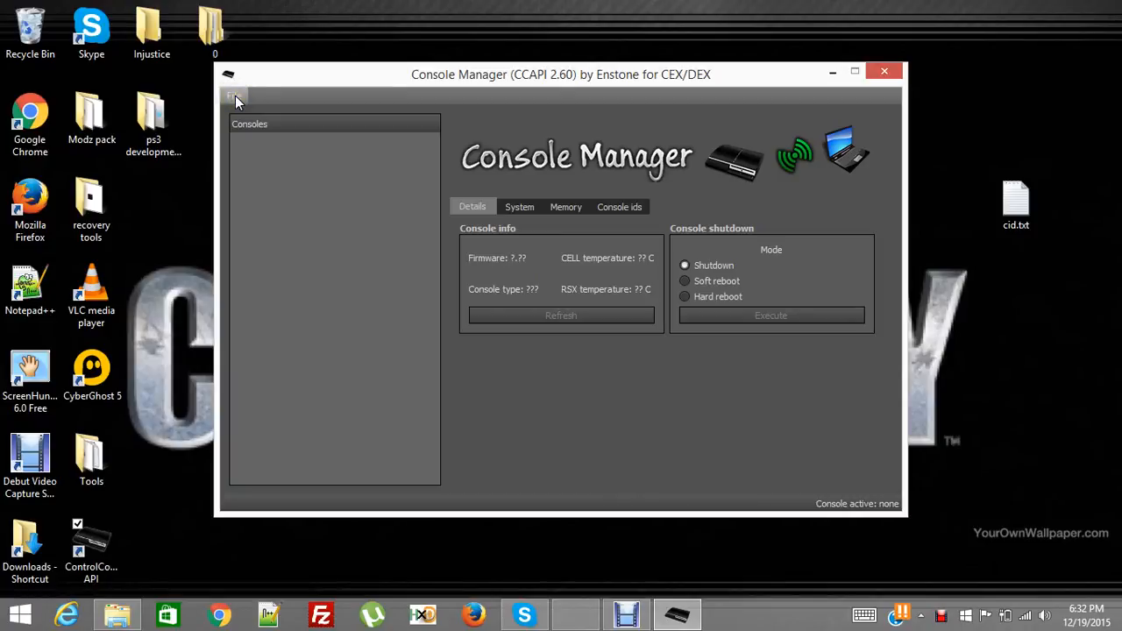
Add a console named 'poorboy' with IP 192.168.254.33 via File > Add new console
click(234, 96)
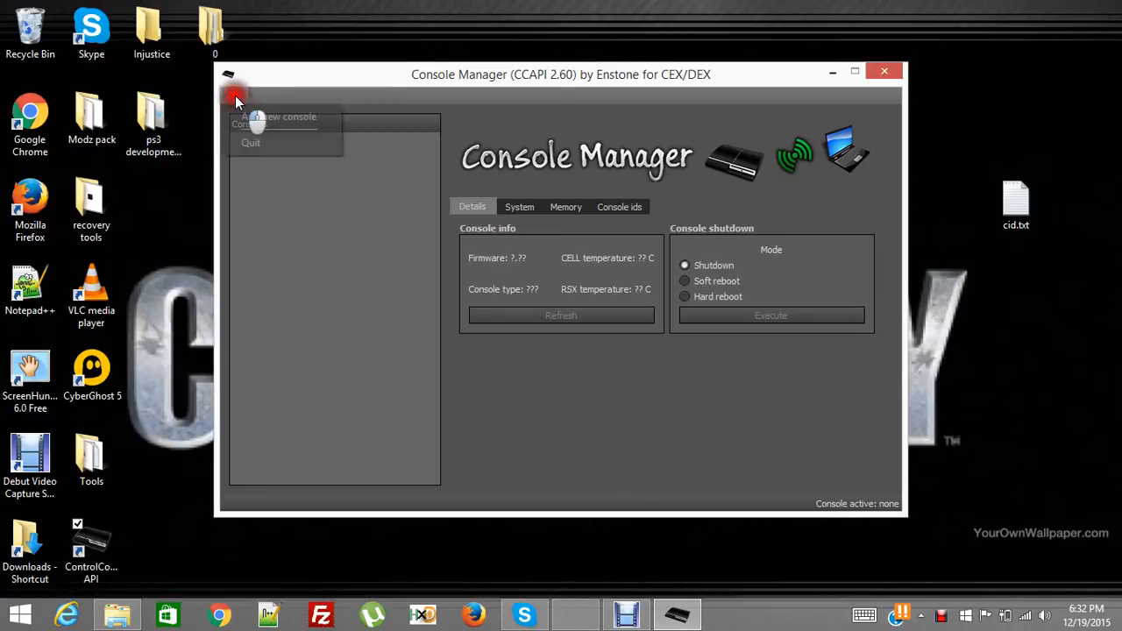
click(280, 116)
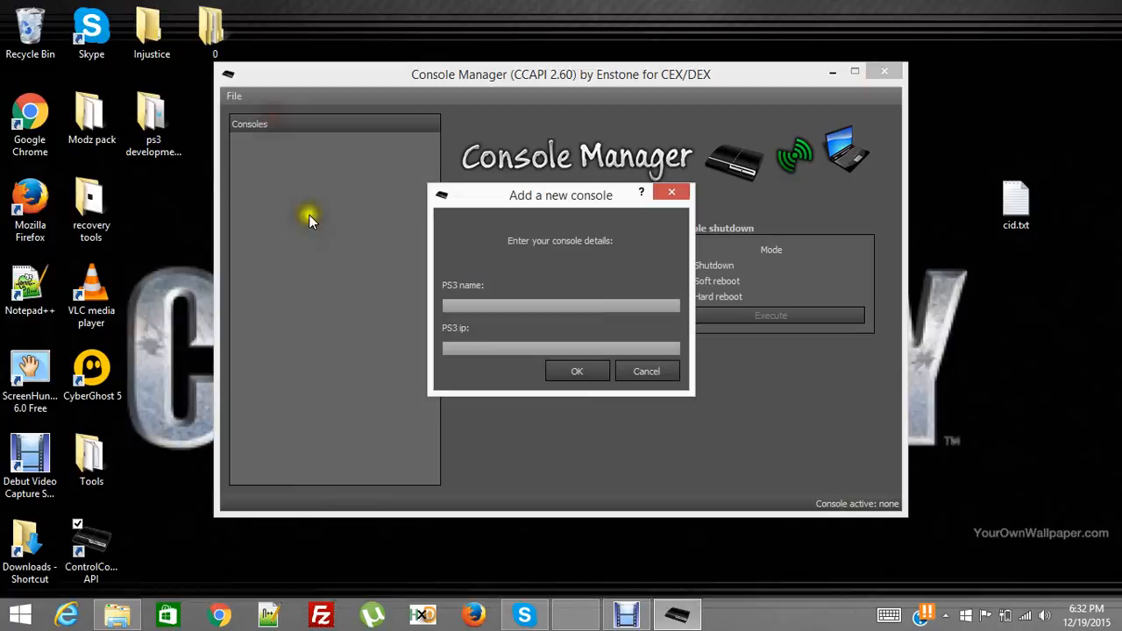
mouse_move(471, 303)
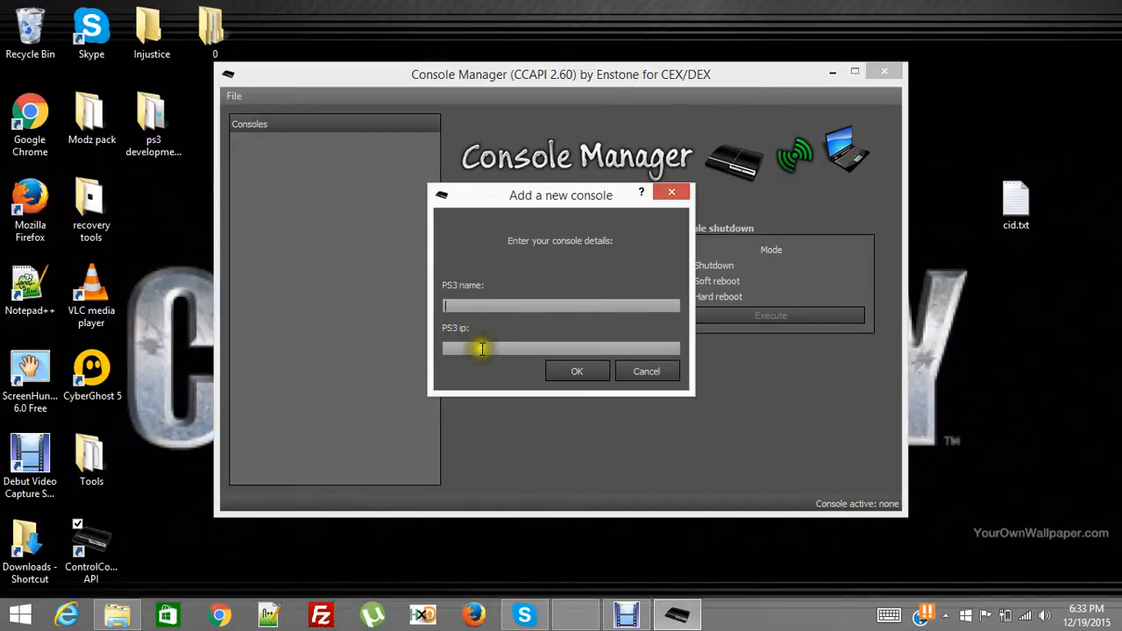
mouse_move(486, 285)
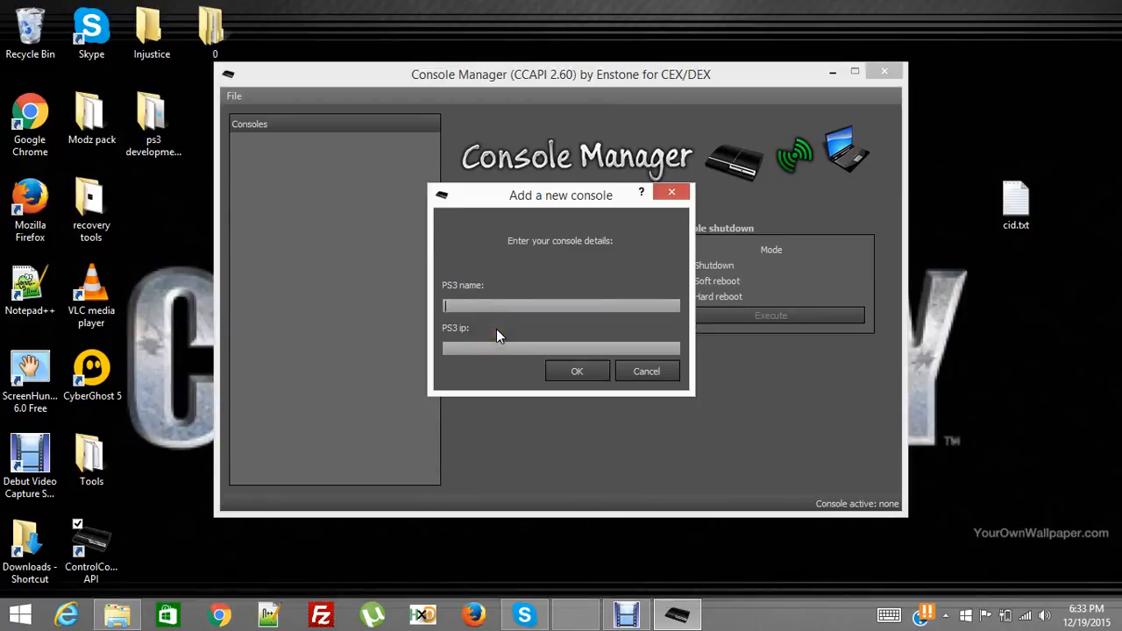
text(poor)
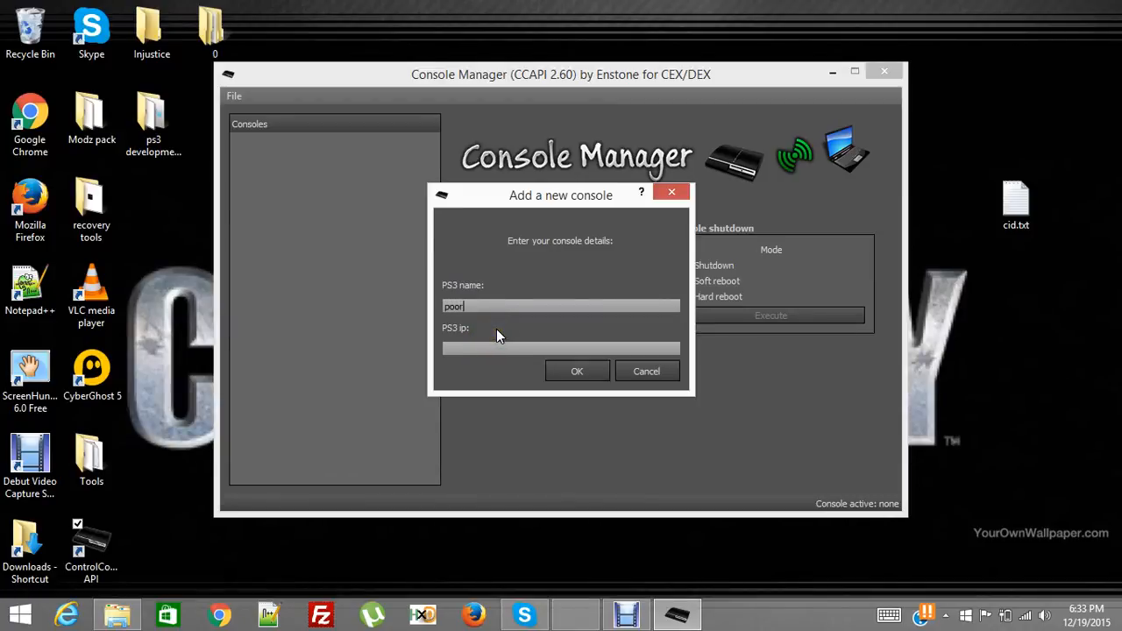
text(boy)
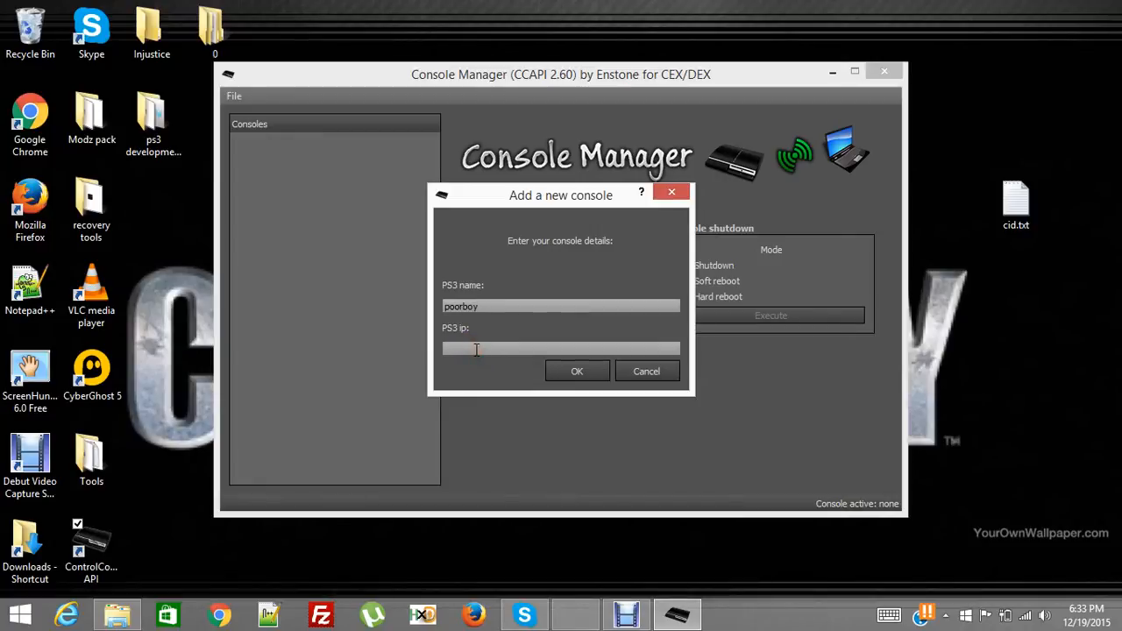
text(1)
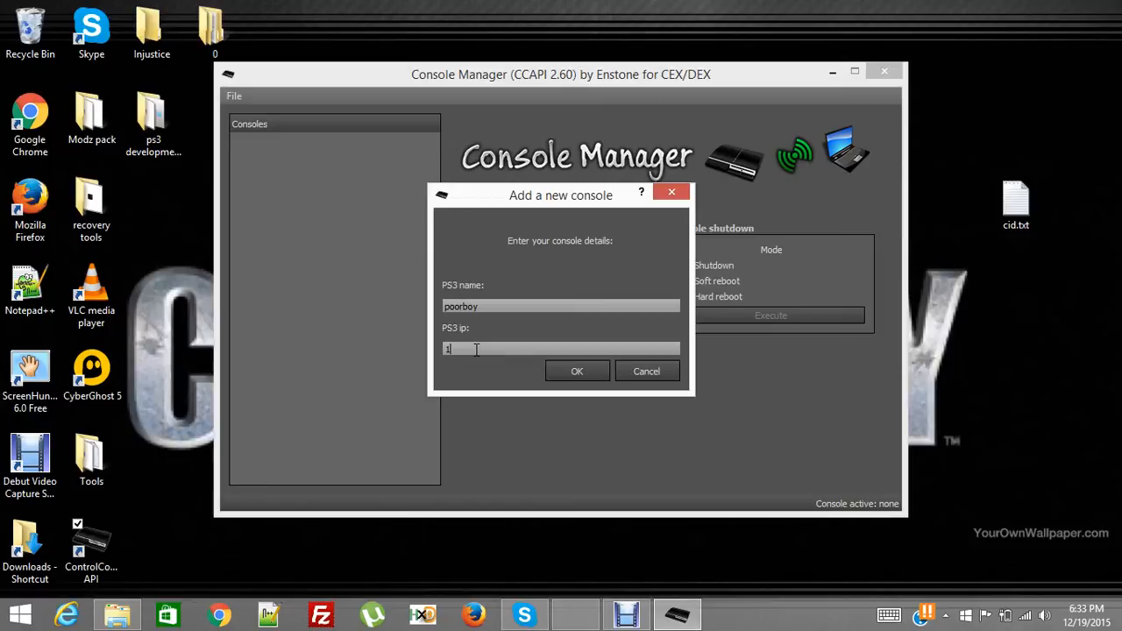
text(92)
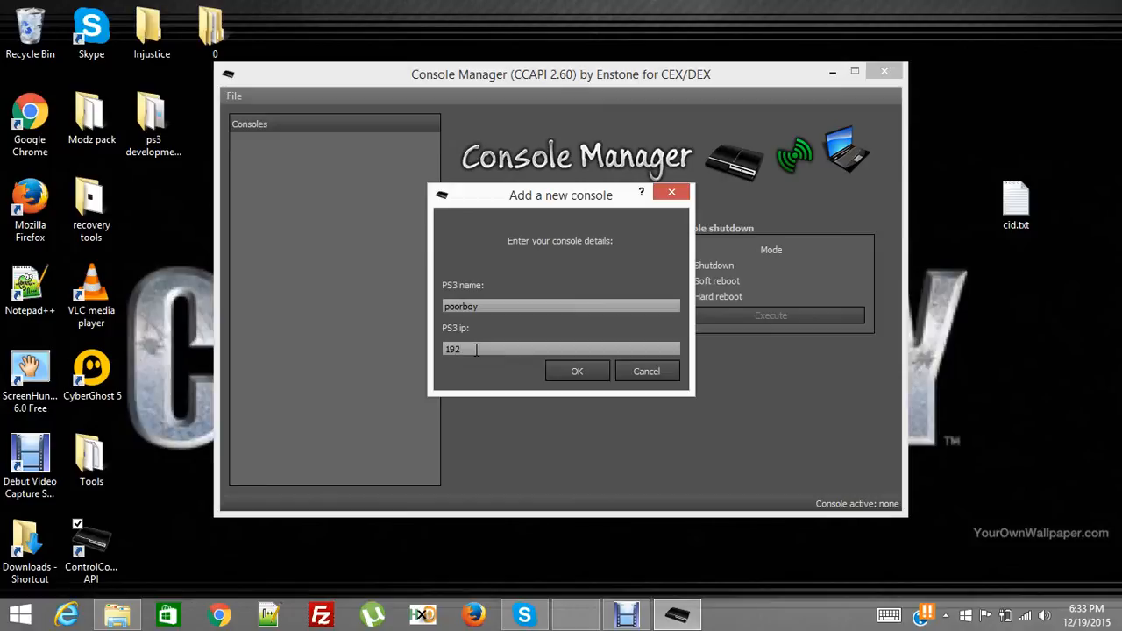
text(.16)
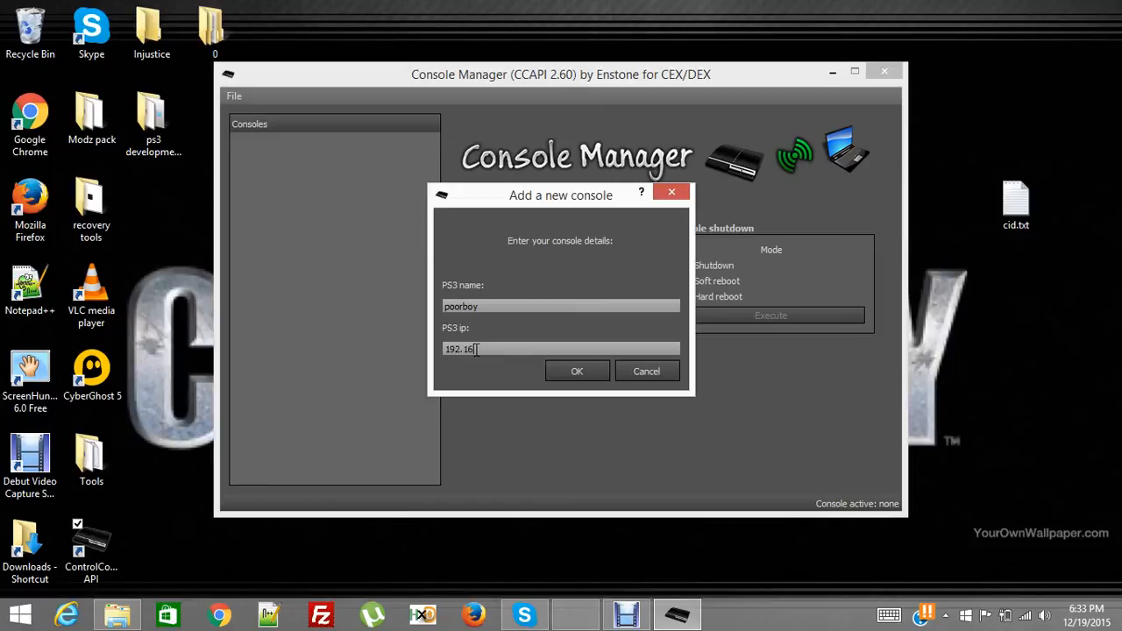
text(8.)
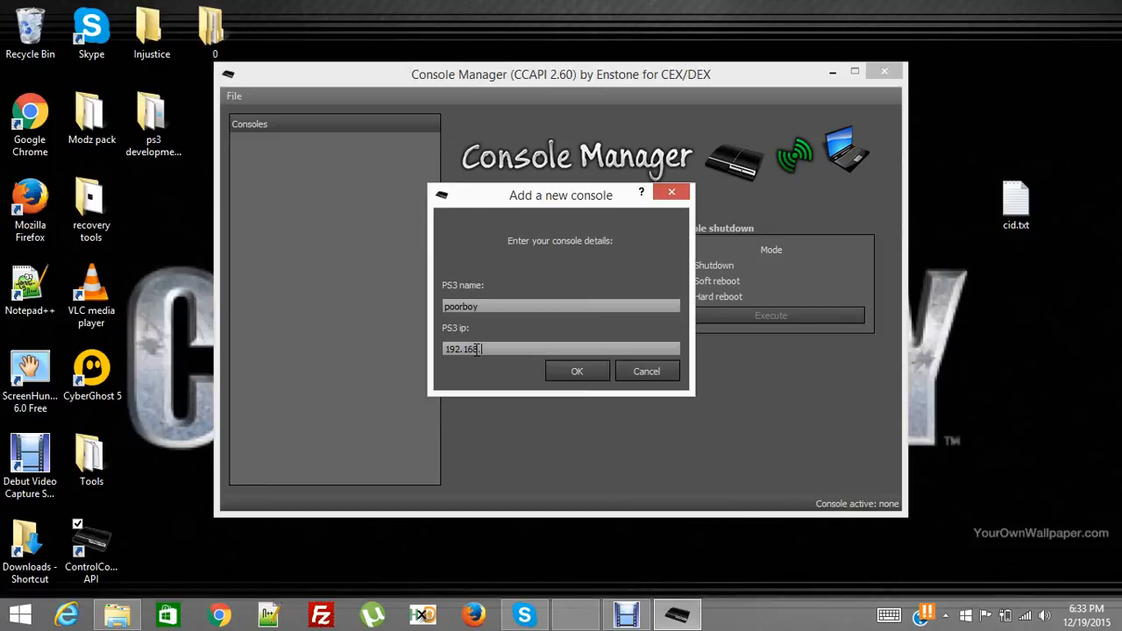
text(2)
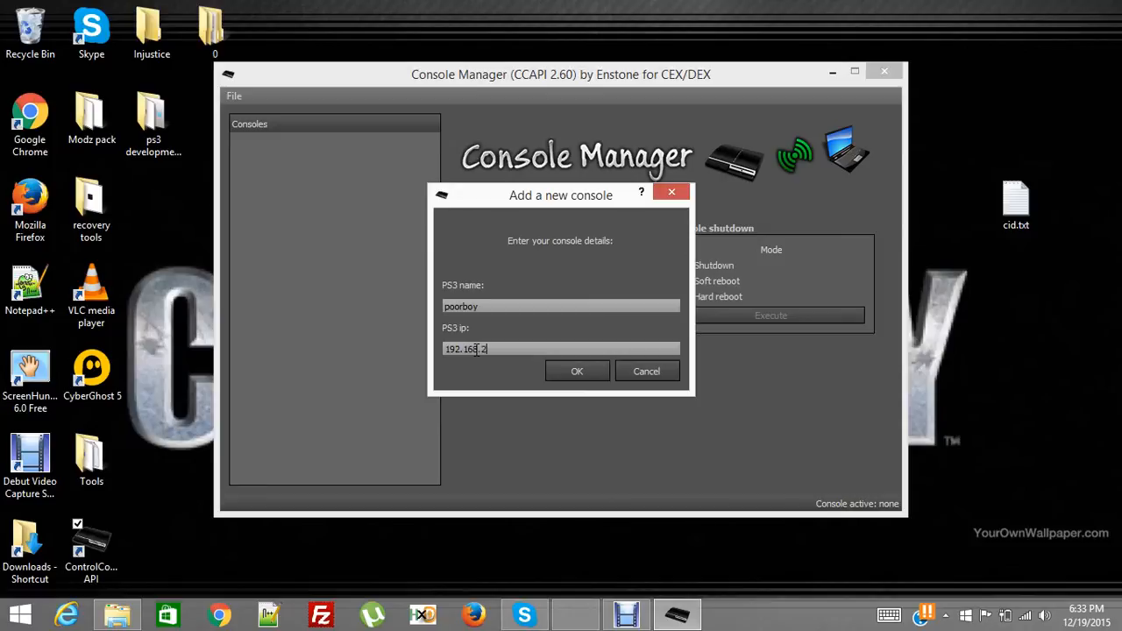
text(54.)
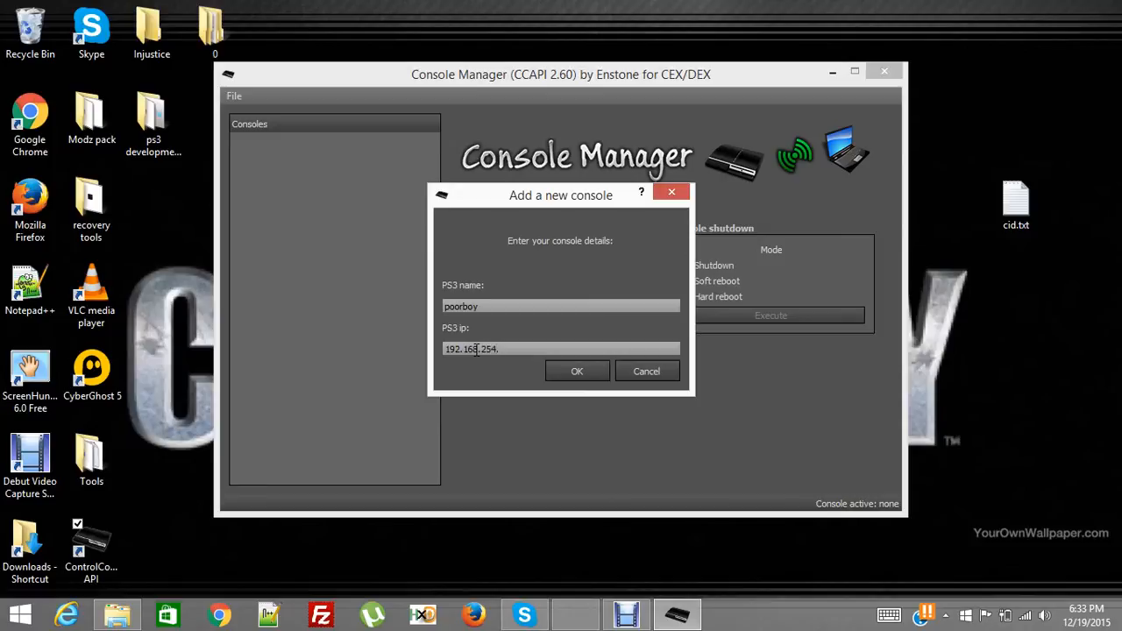
text(33)
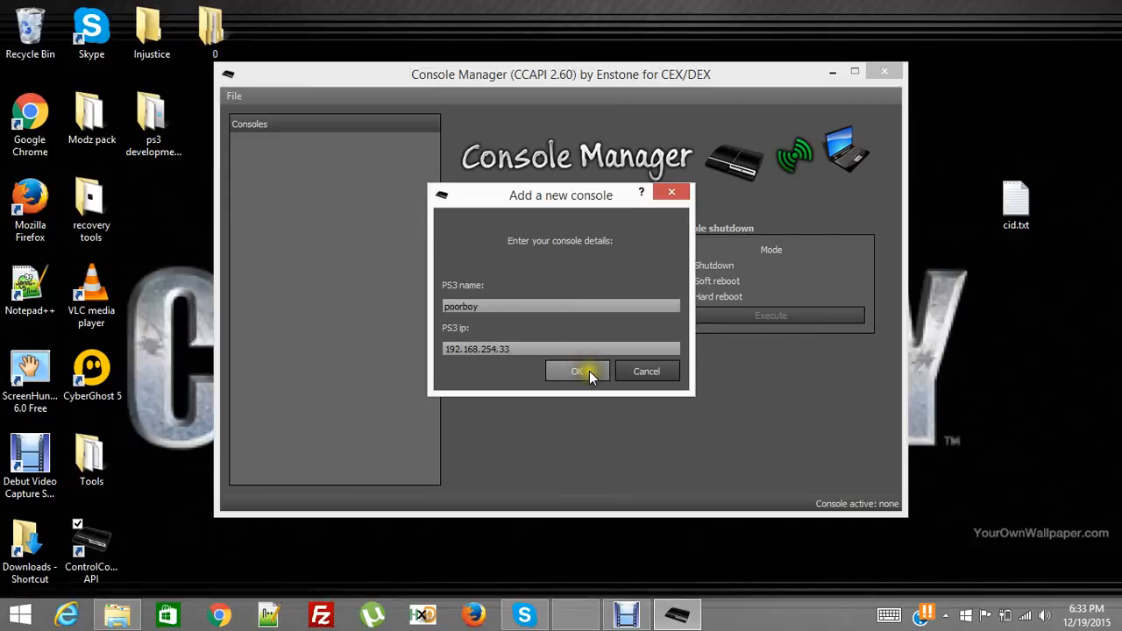
click(577, 371)
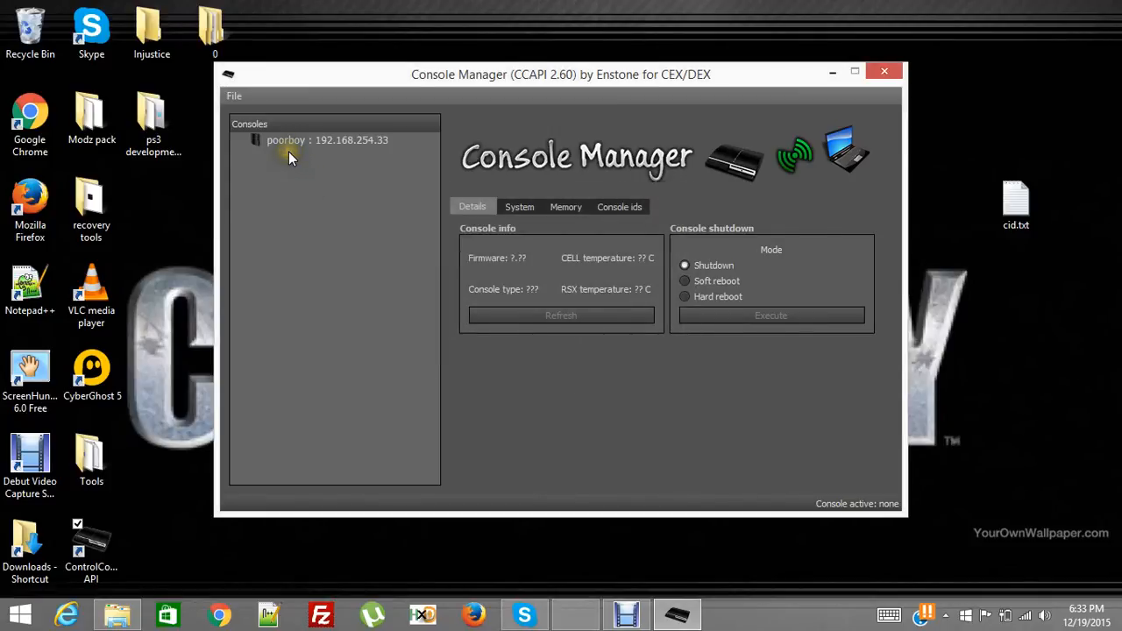
mouse_move(336, 180)
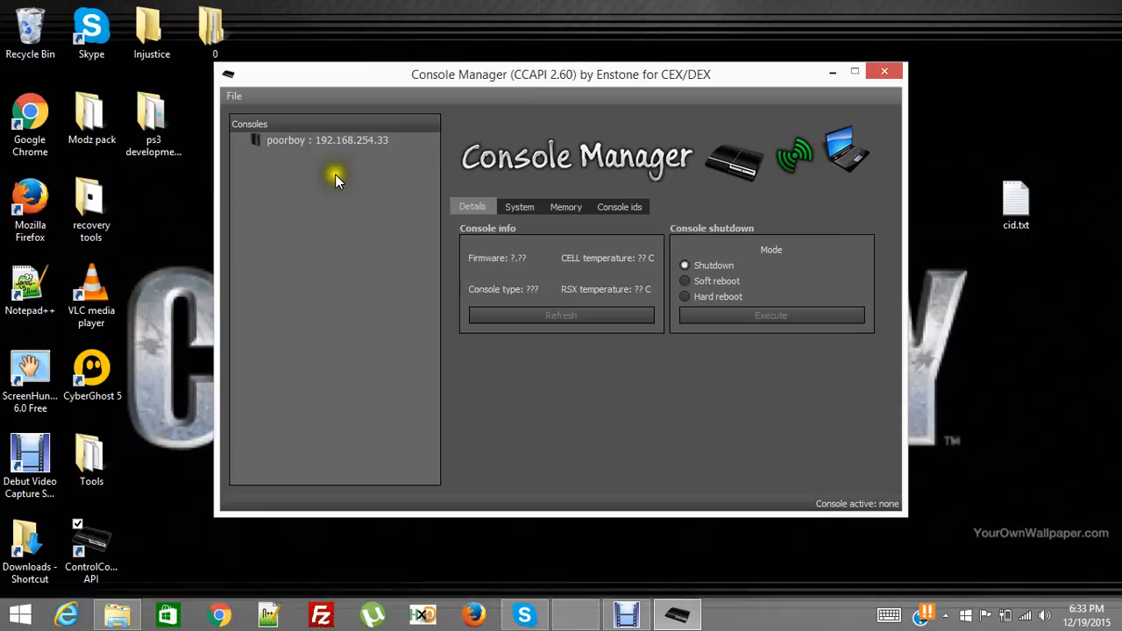
mouse_move(338, 180)
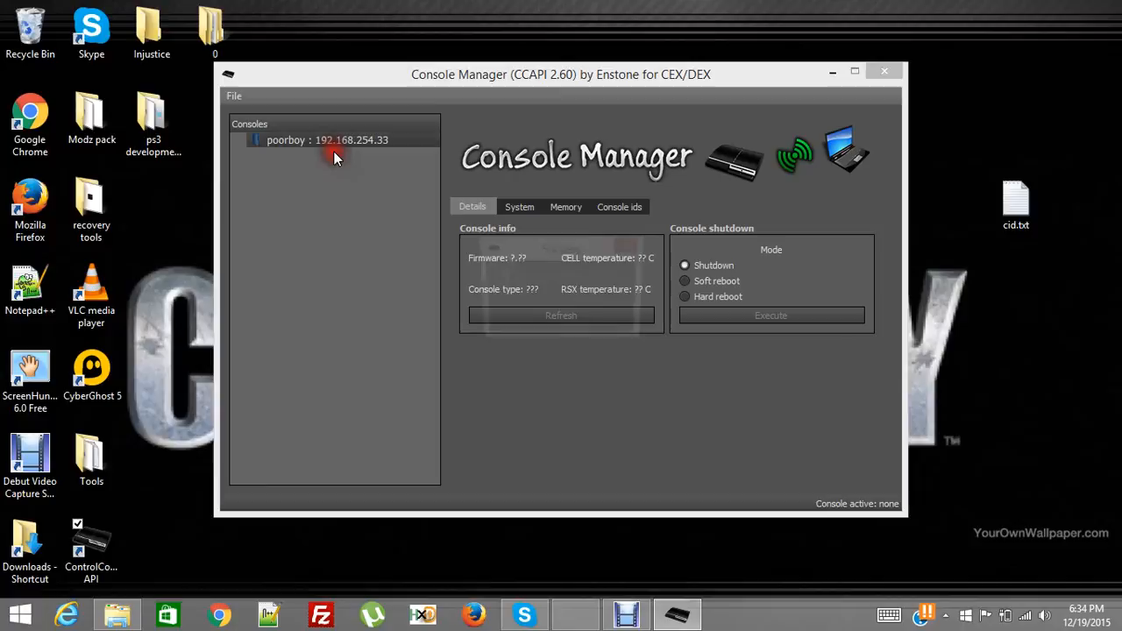
double_click(327, 139)
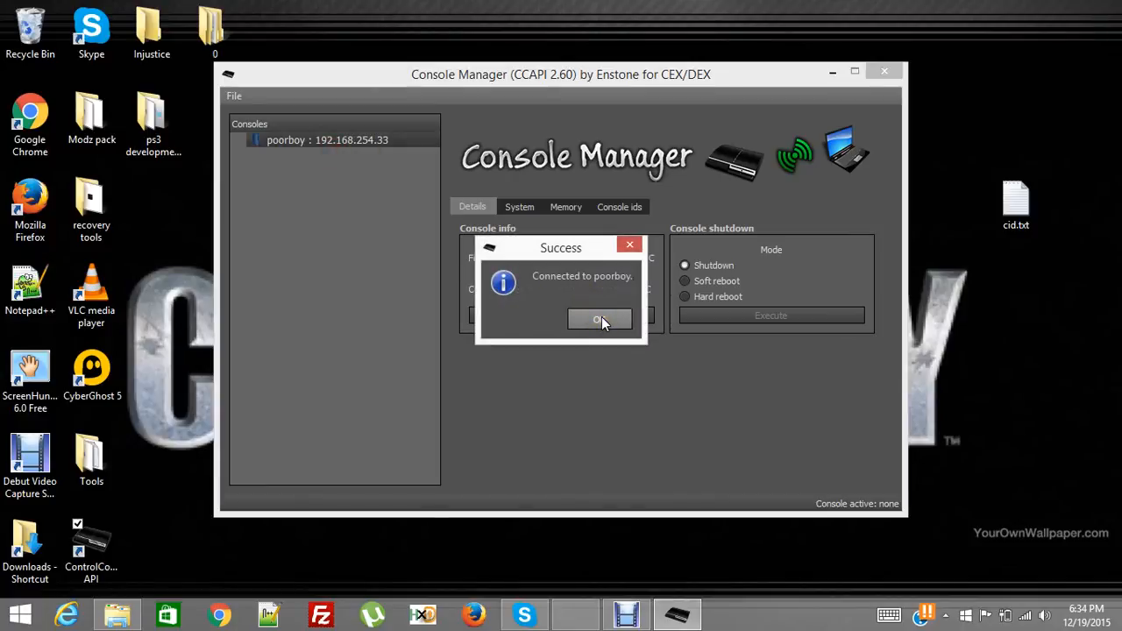
click(600, 318)
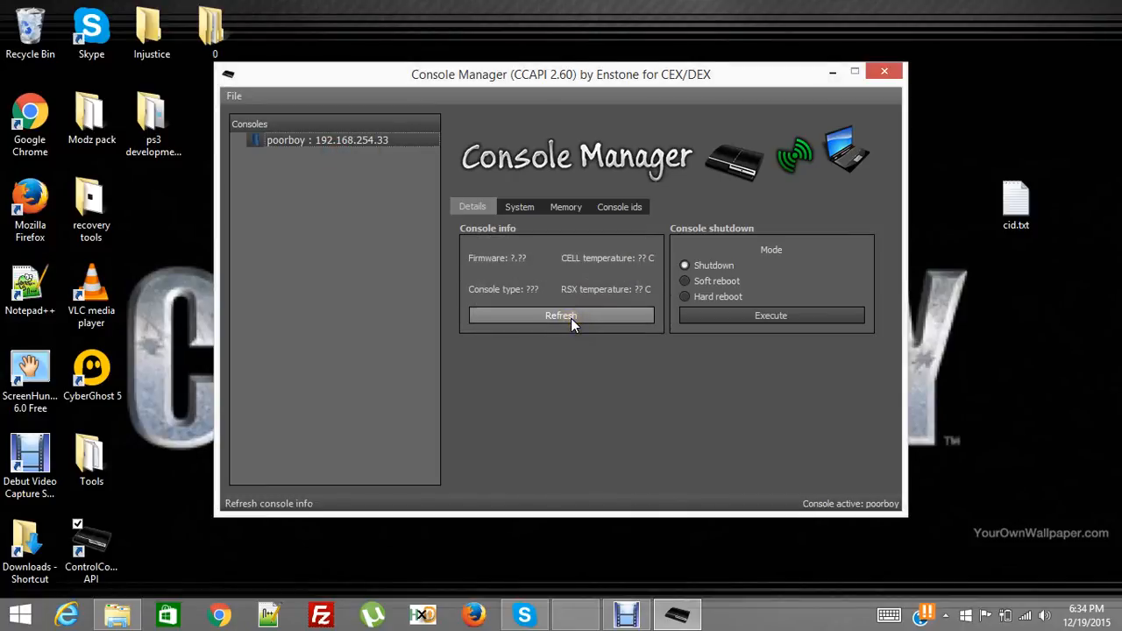
click(561, 315)
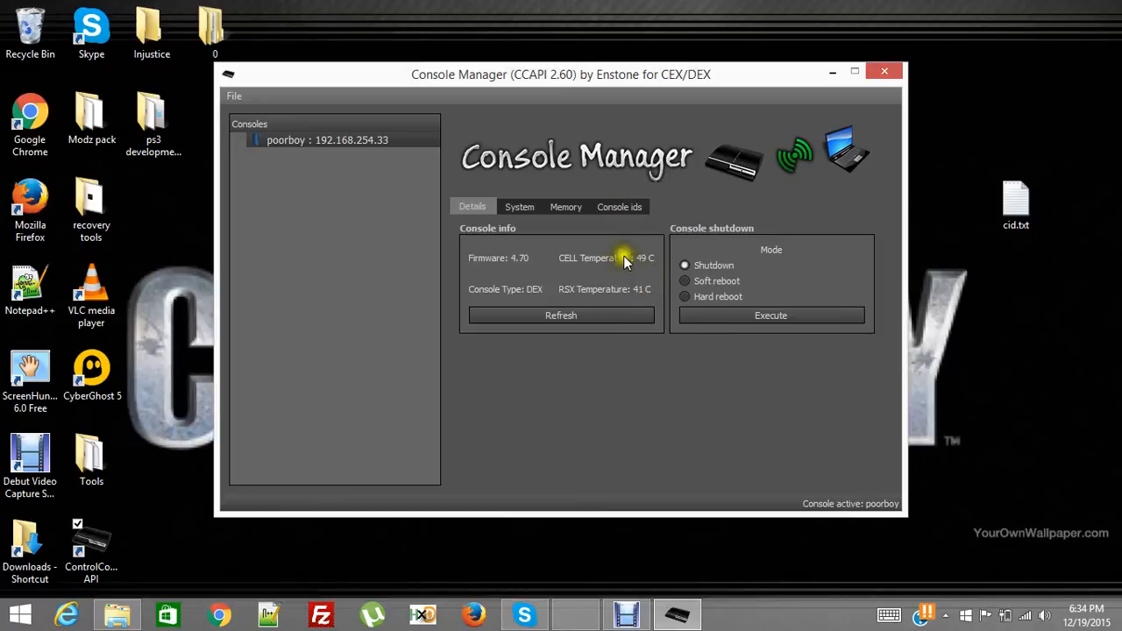
mouse_move(592, 298)
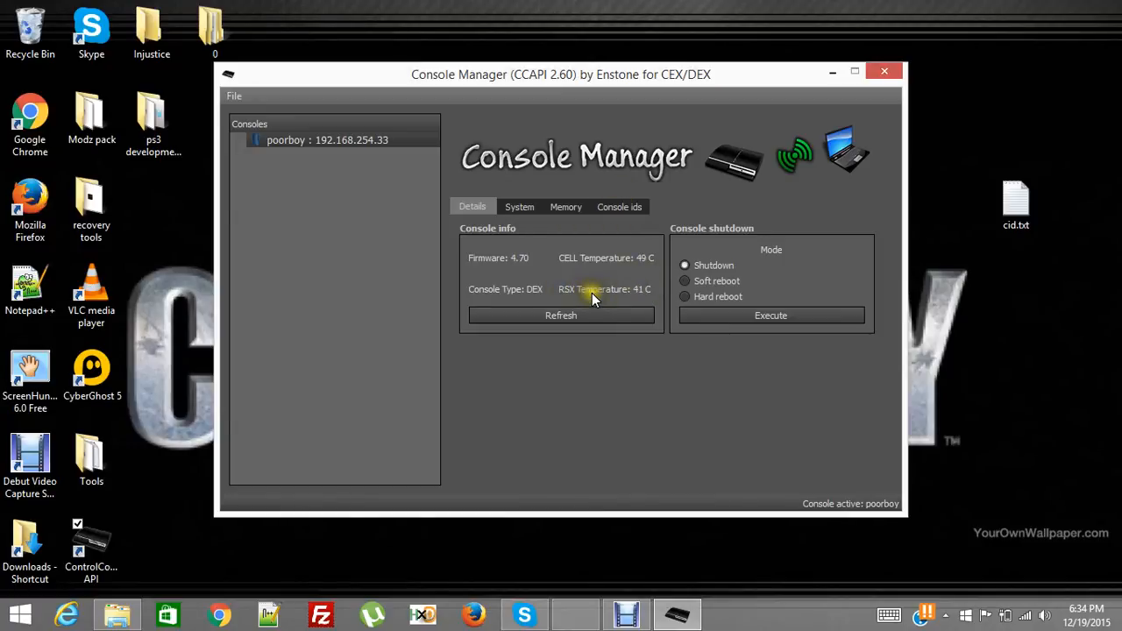
mouse_move(578, 297)
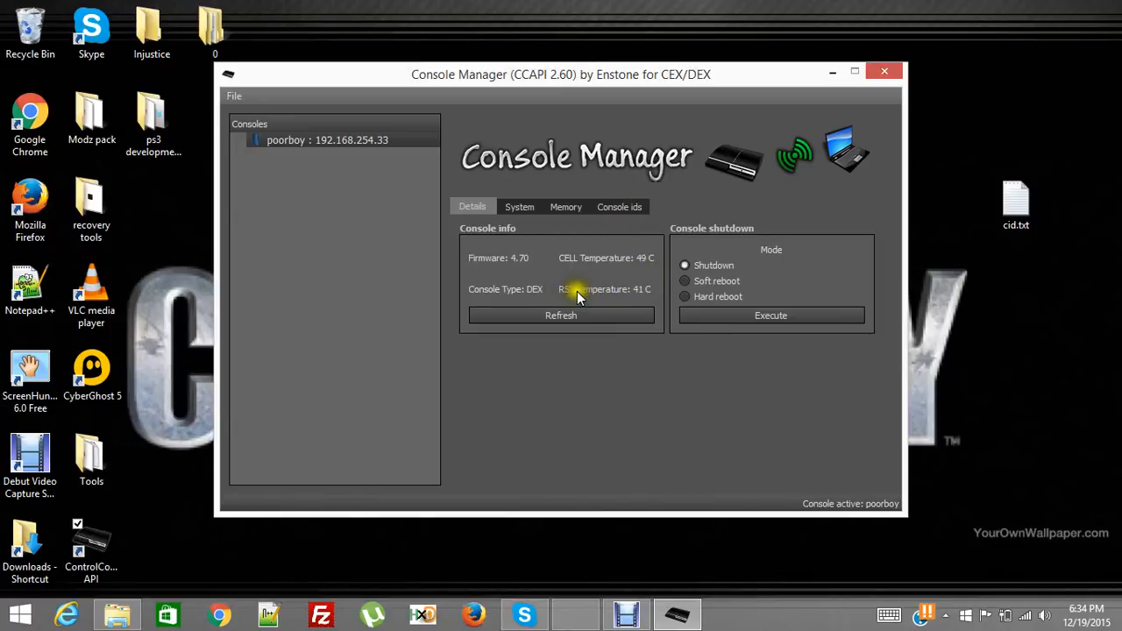
mouse_move(682, 366)
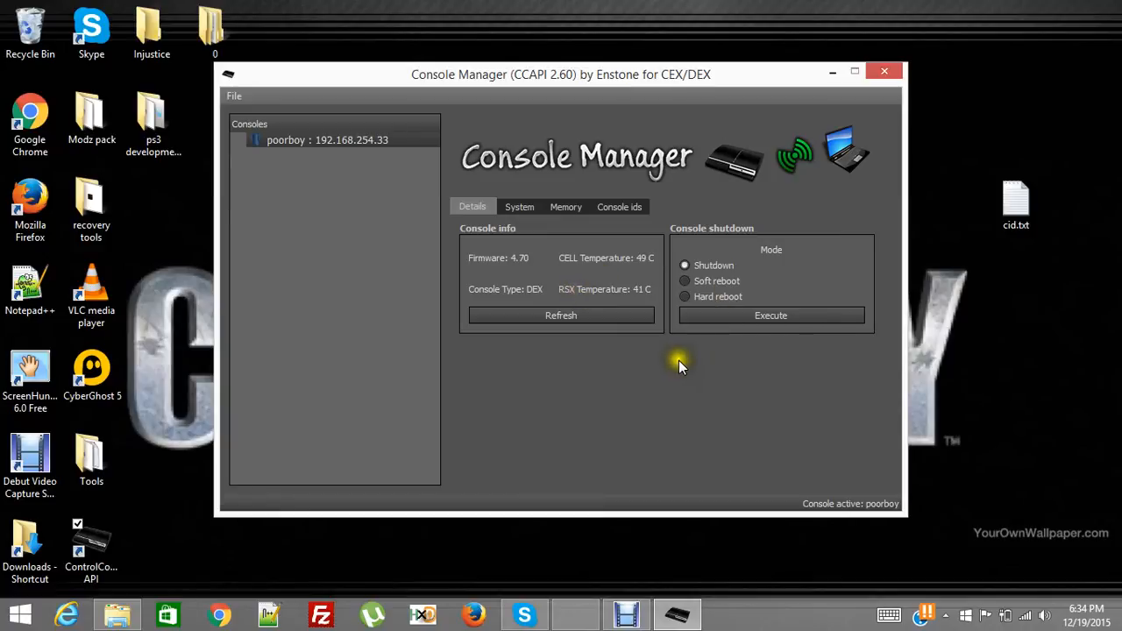
mouse_move(587, 223)
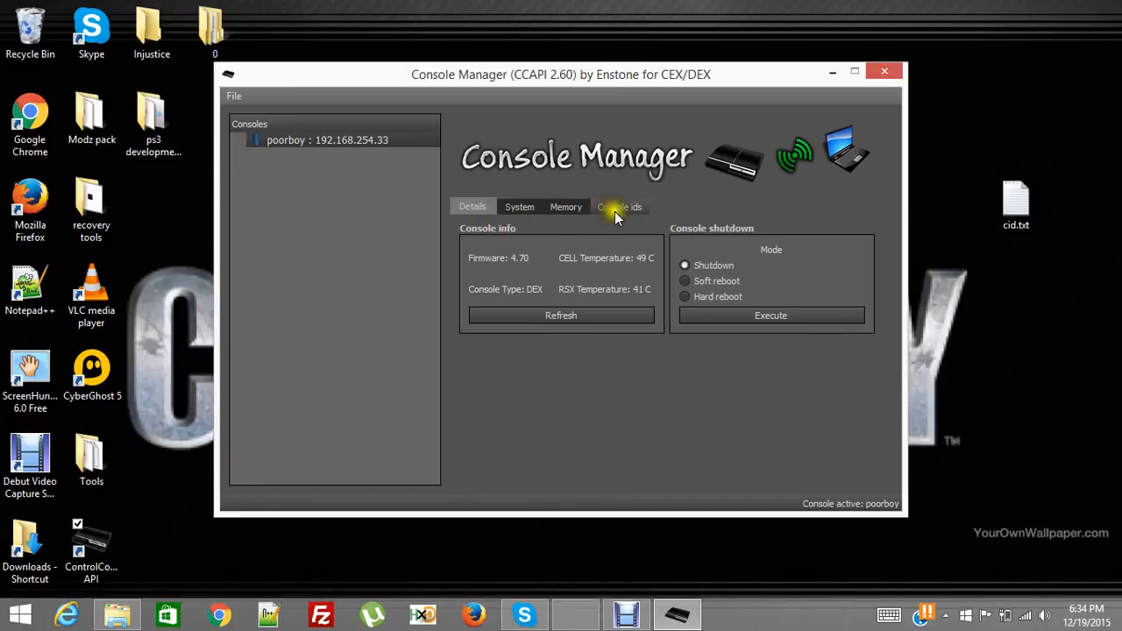
Switch to the Console ids page and open cid.txt from the desktop in Notepad
click(620, 207)
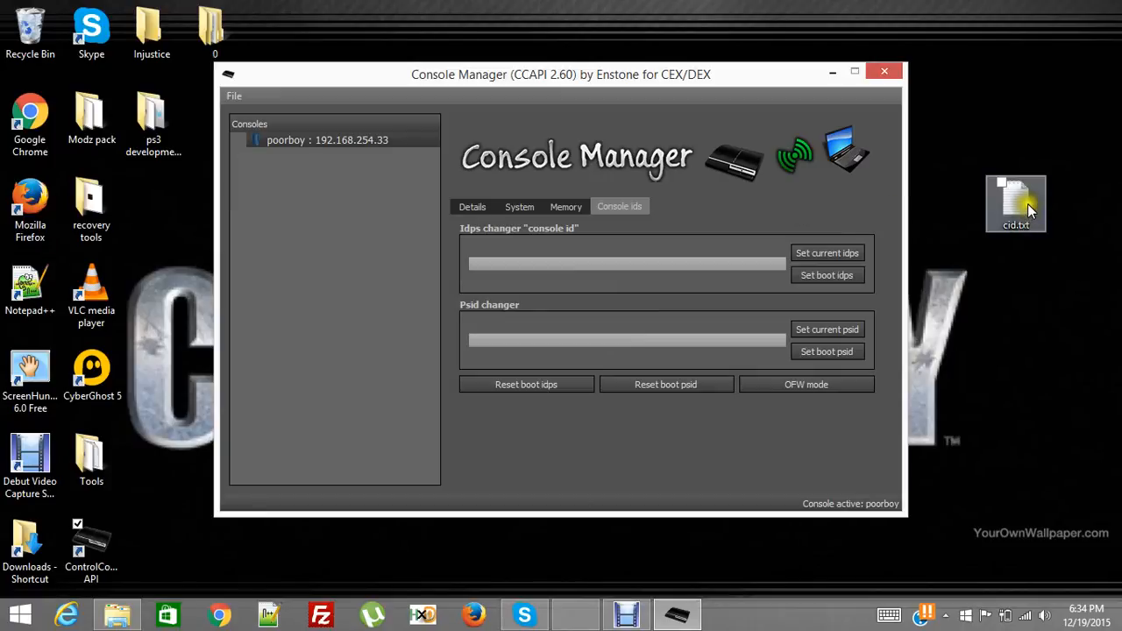
double_click(1015, 203)
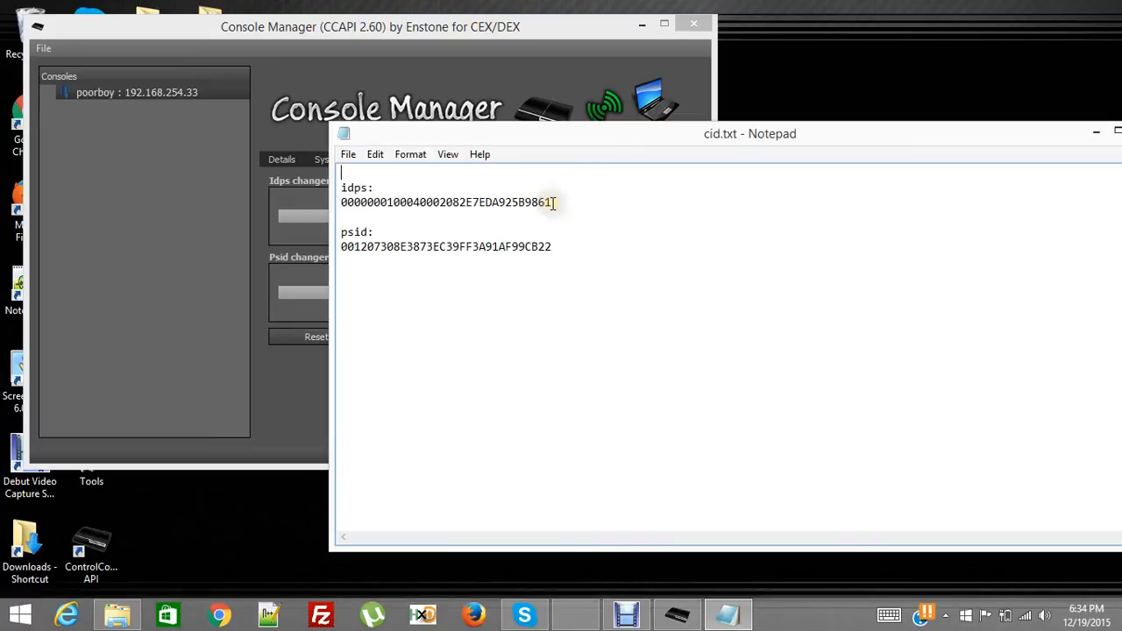
Paste the idps value from cid.txt into the IDPS field
triple_click(446, 201)
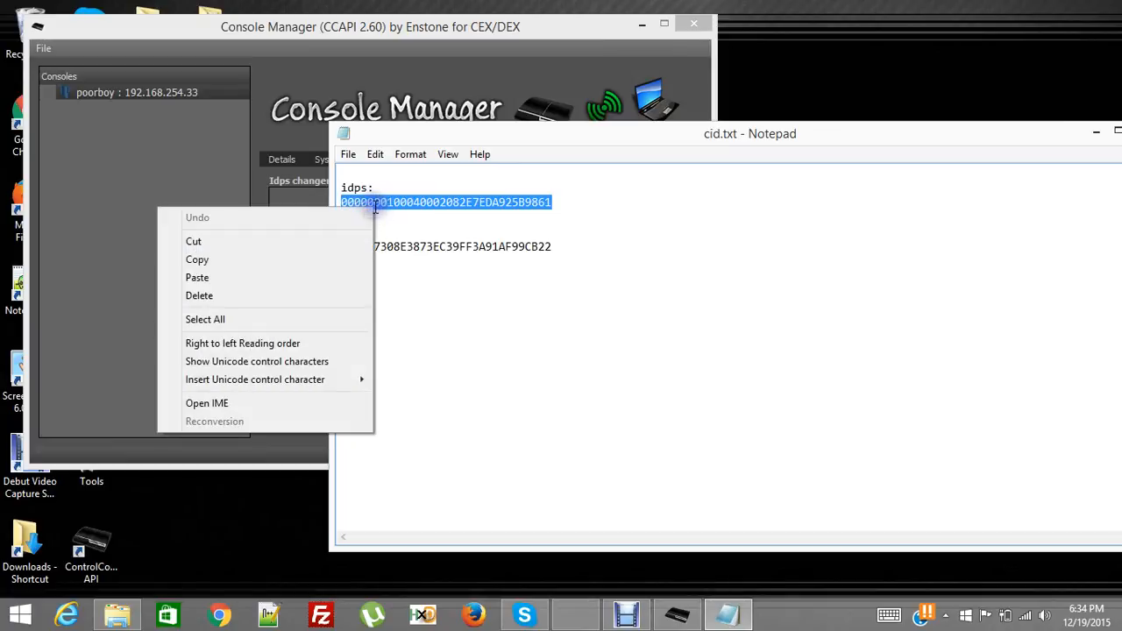
mouse_move(243, 277)
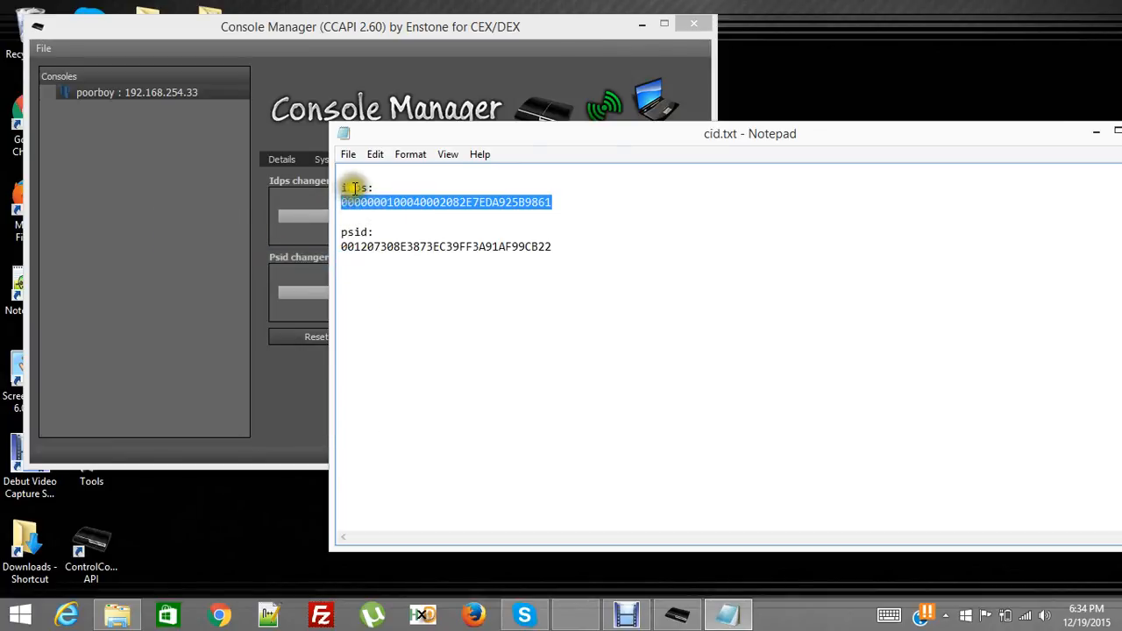
mouse_move(449, 155)
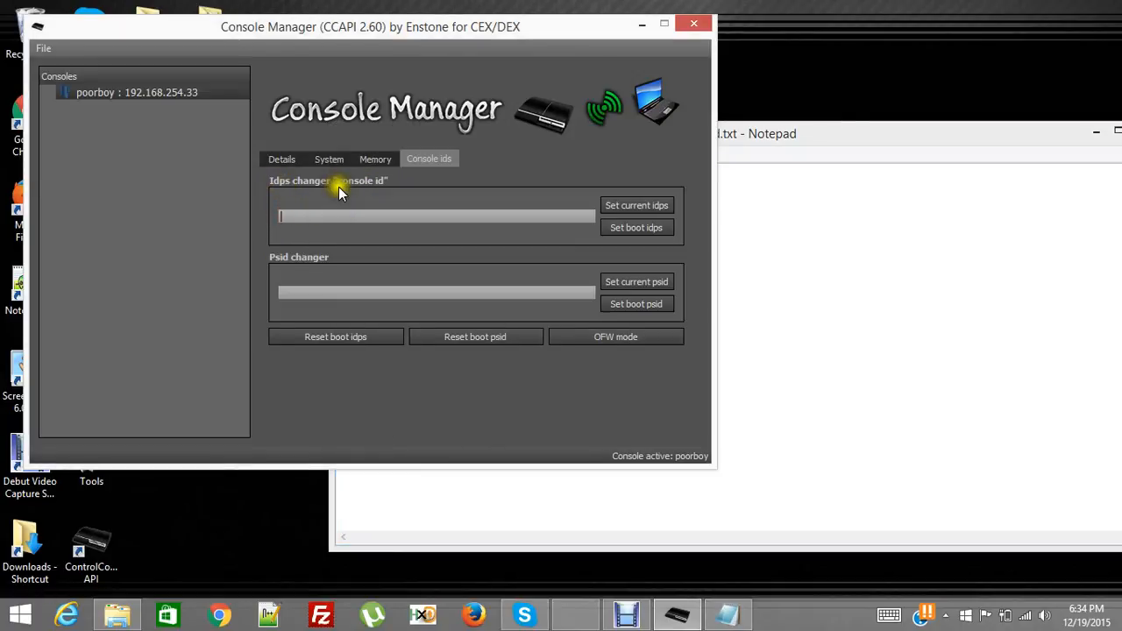
mouse_move(363, 313)
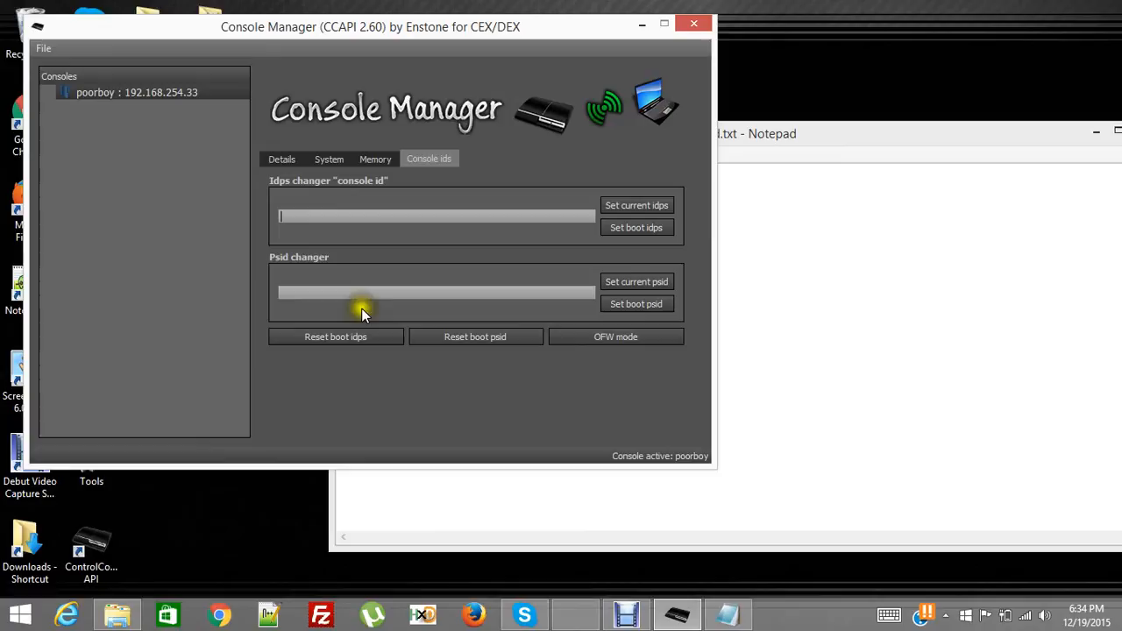
right_click(307, 216)
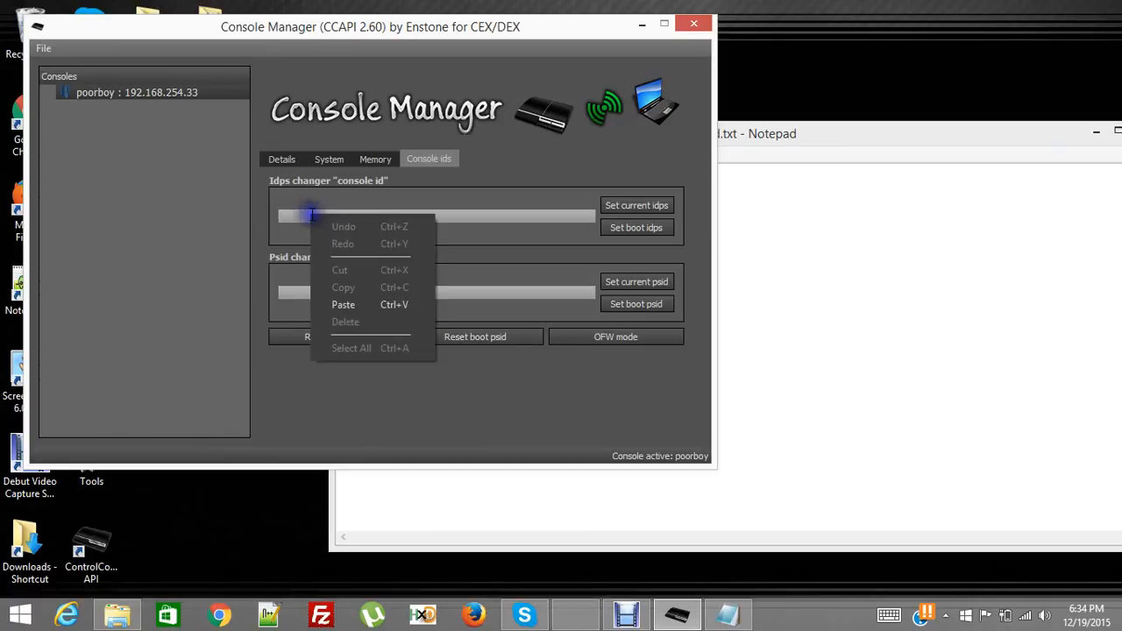
click(342, 304)
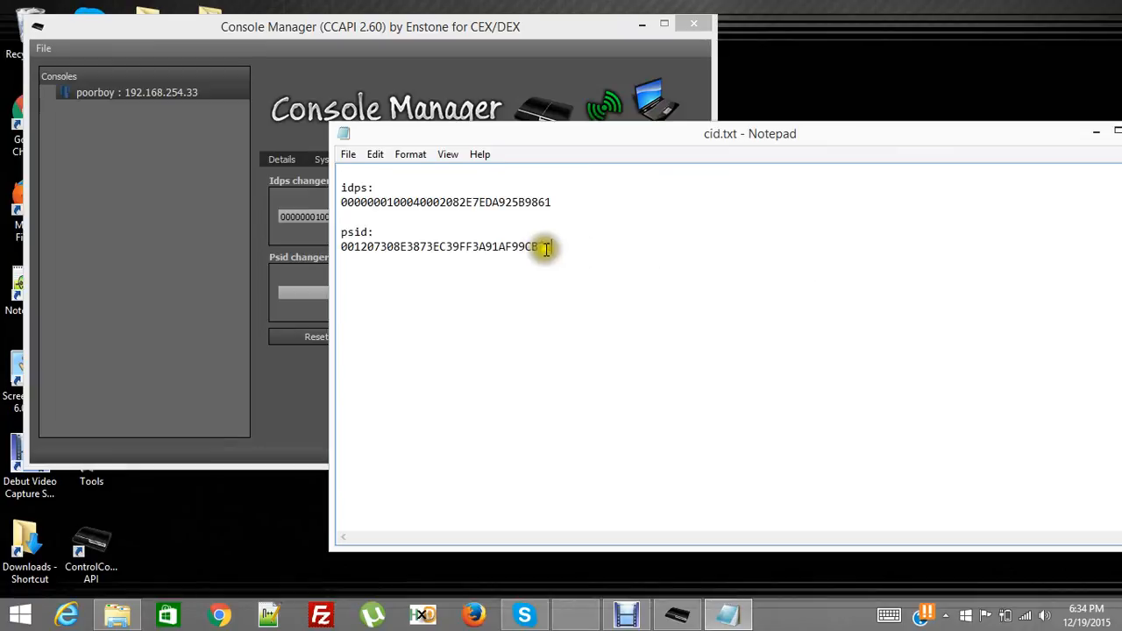
Copy the psid value from cid.txt and paste it into the PSID field
triple_click(446, 246)
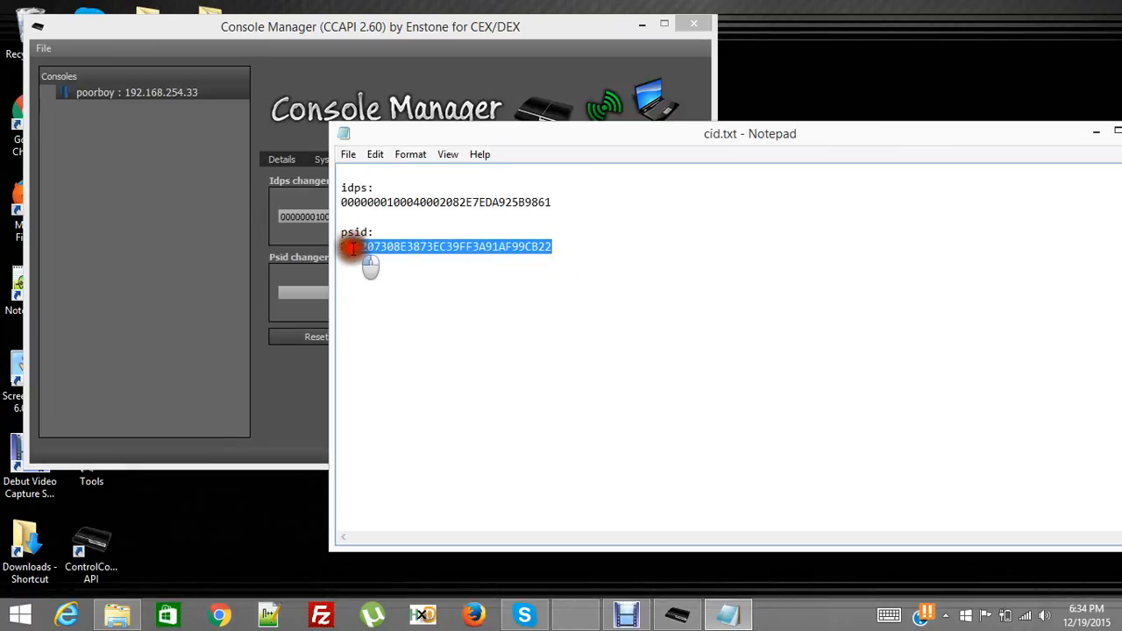
right_click(447, 247)
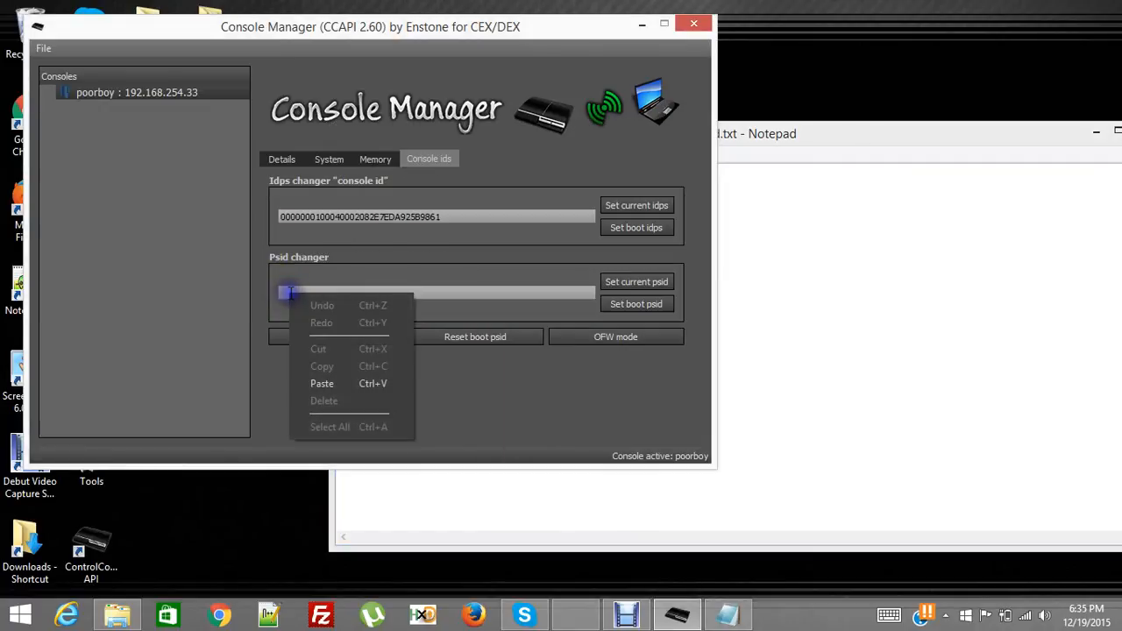
click(322, 383)
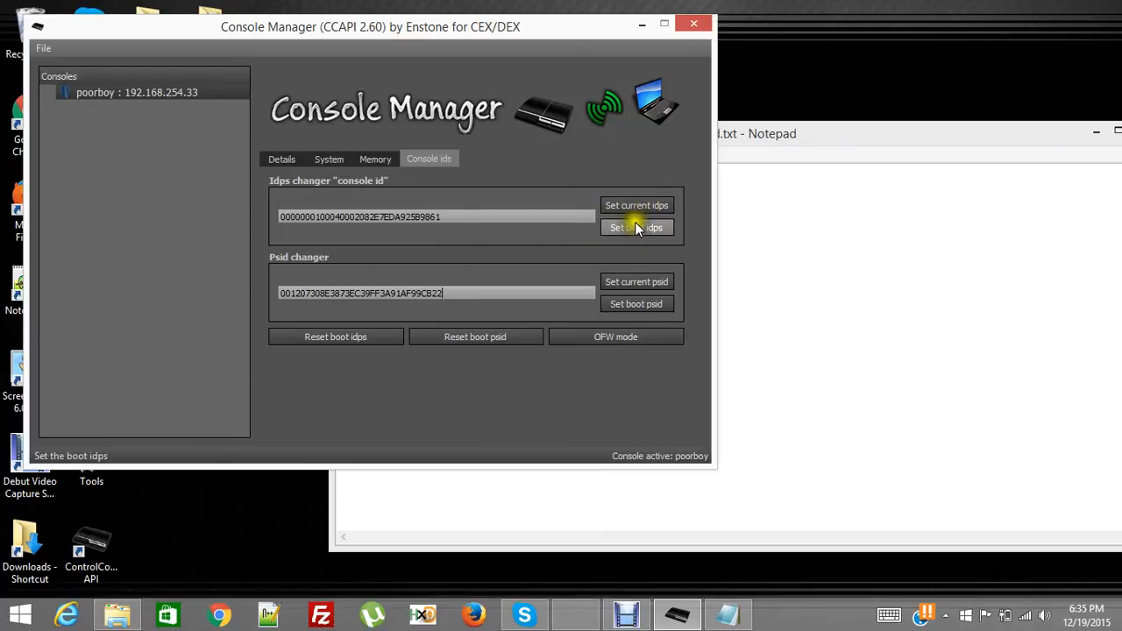
mouse_move(635, 305)
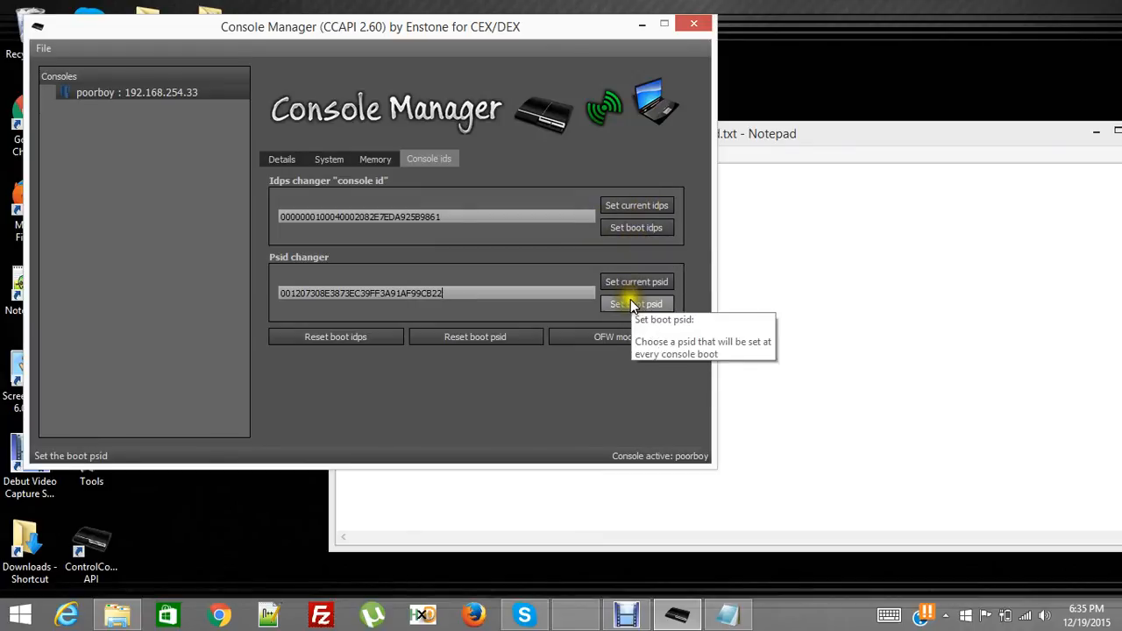
mouse_move(637, 227)
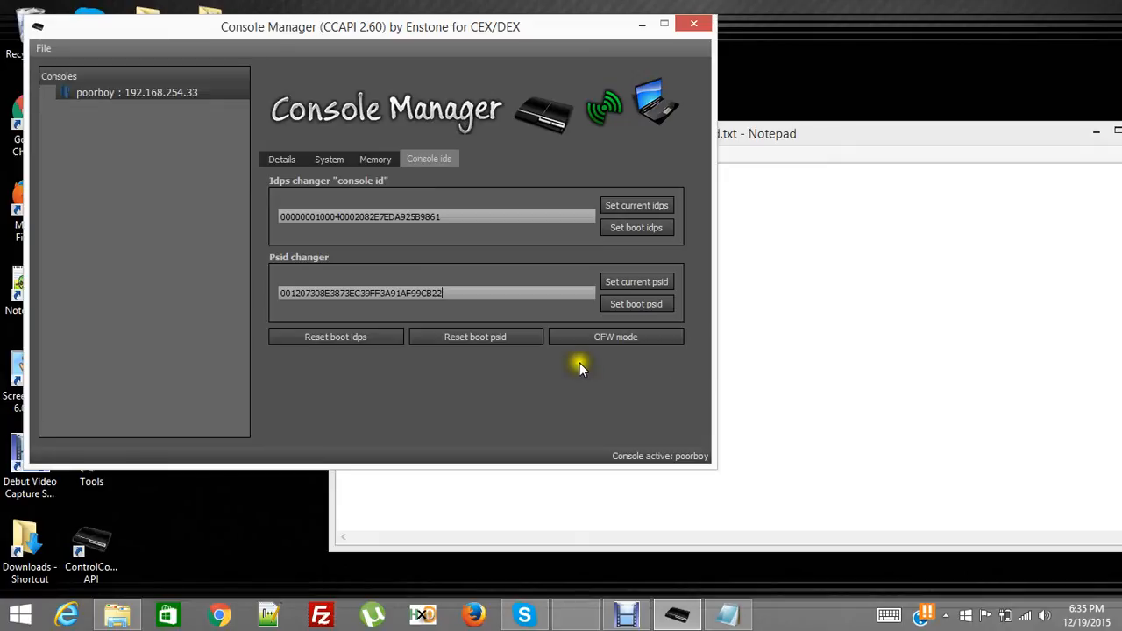
mouse_move(559, 384)
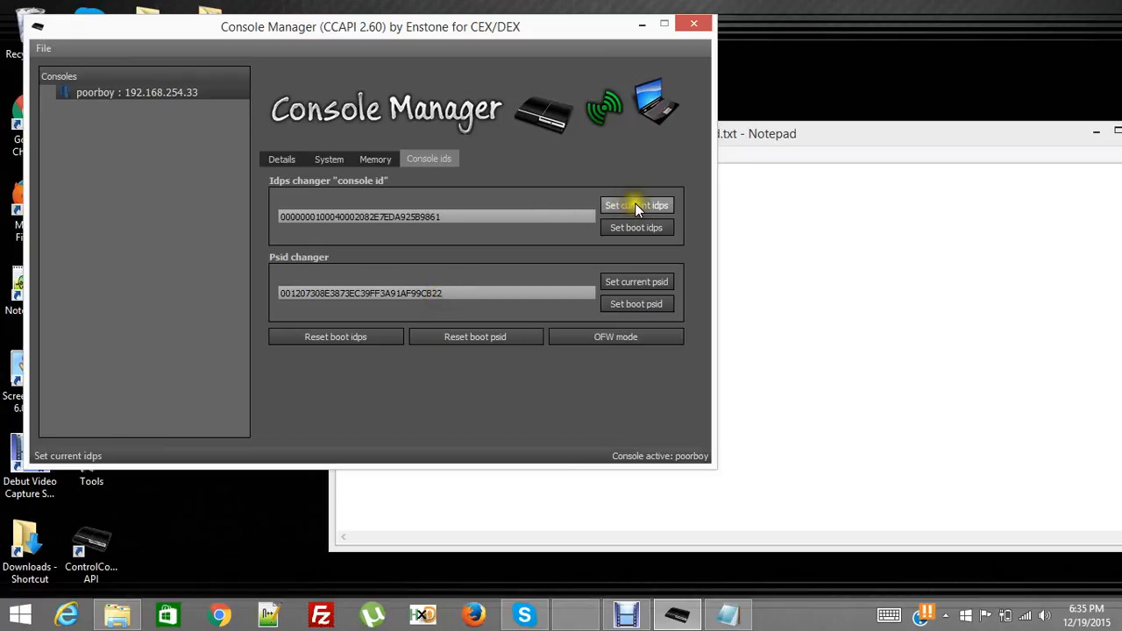
mouse_move(637, 205)
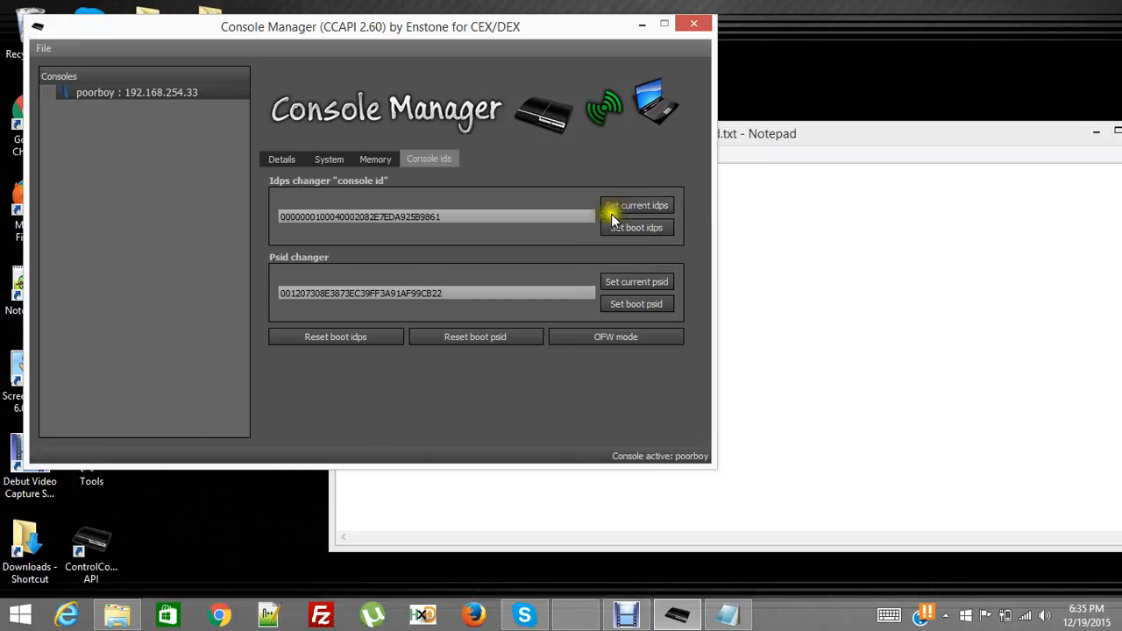
mouse_move(574, 307)
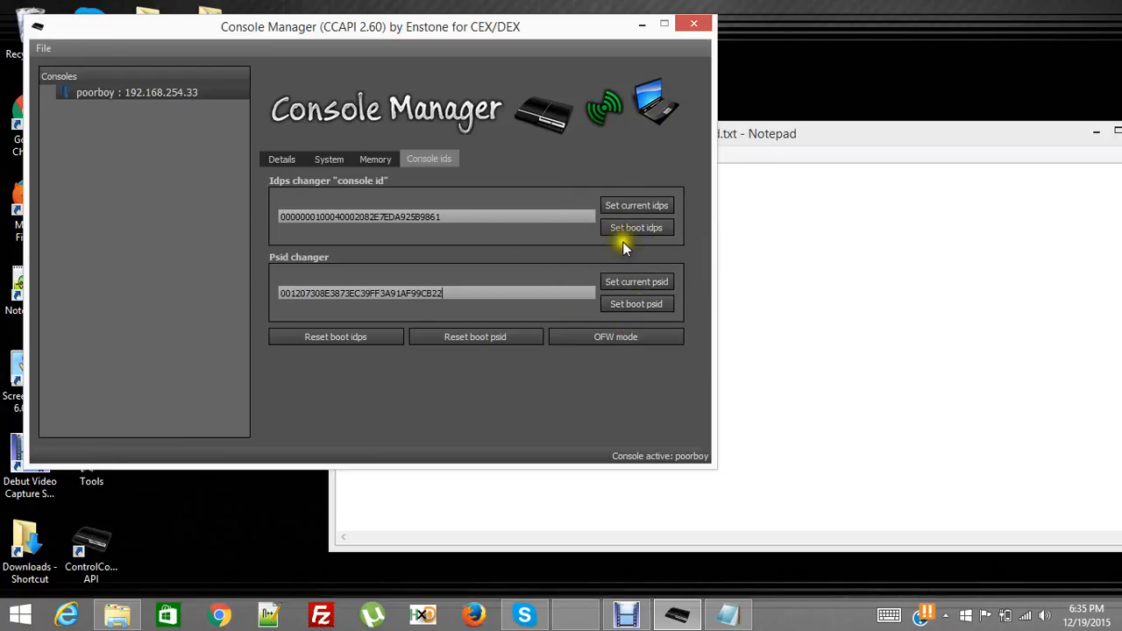
mouse_move(637, 227)
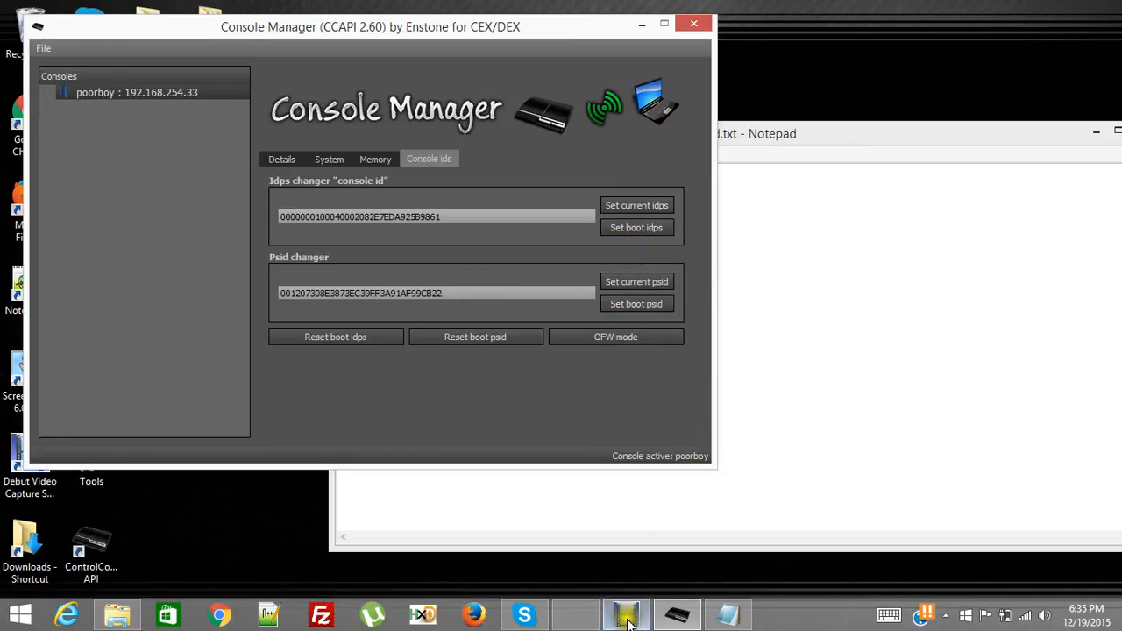
mouse_move(626, 614)
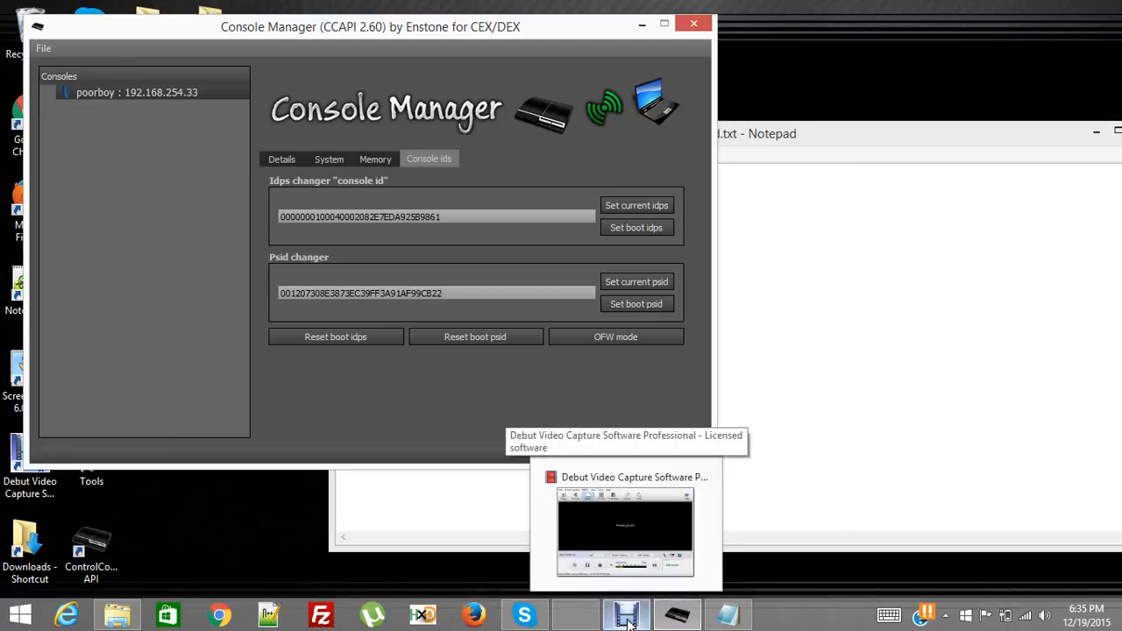
Bring the video capture software to the front
click(626, 526)
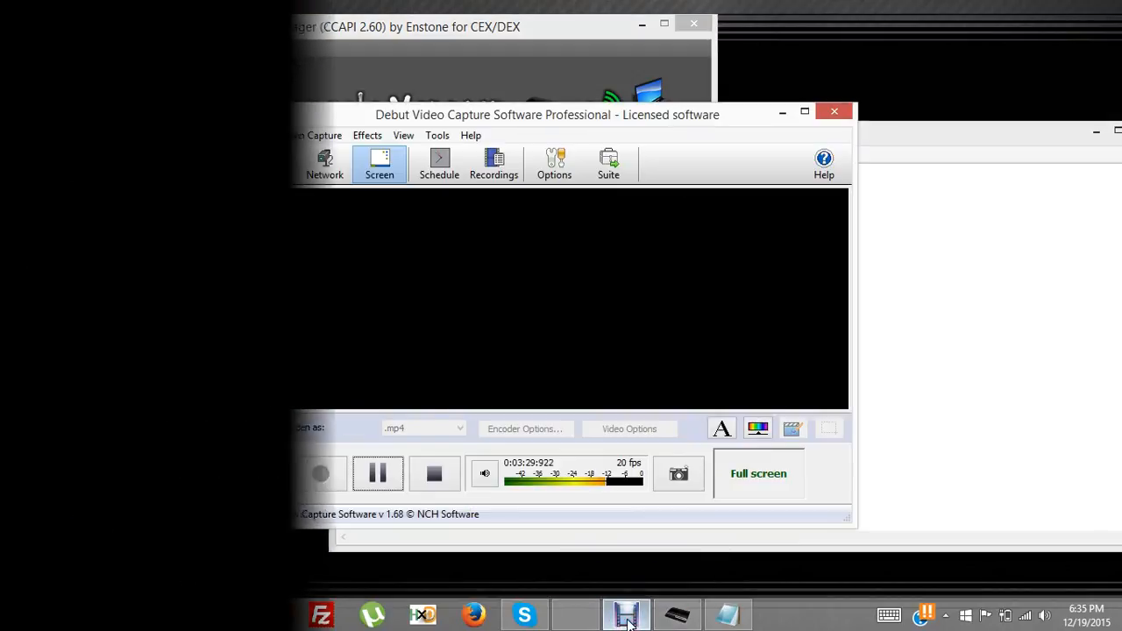